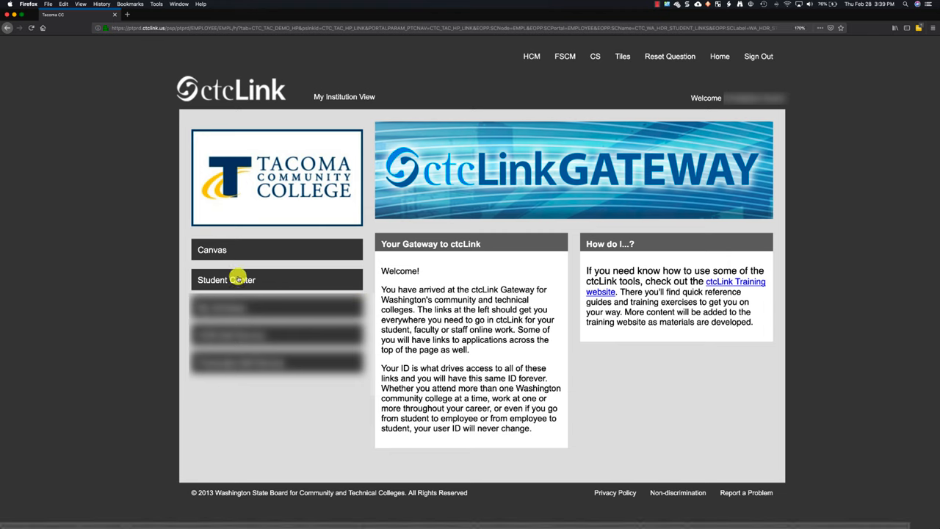
# - Navigate from the gateway through Student Center and Demographic Data to the Ethnicity tab
pyautogui.click(226, 279)
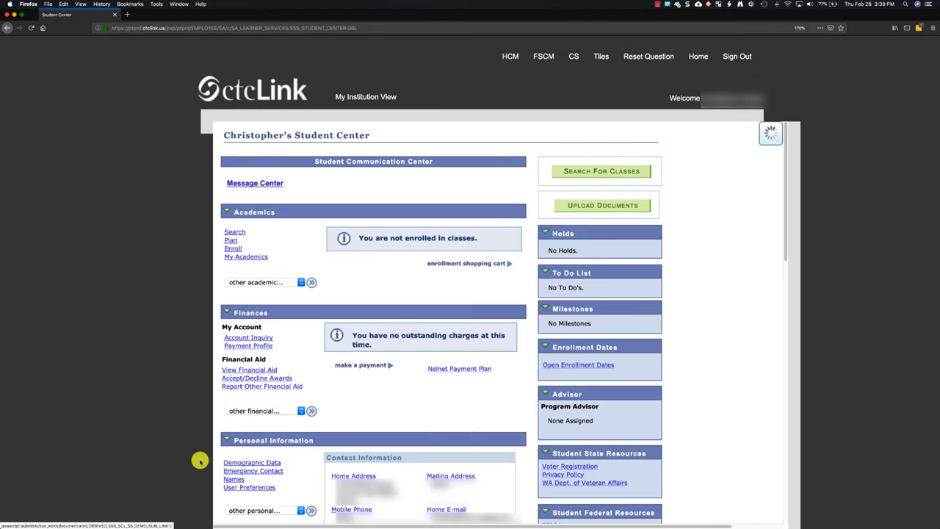
pyautogui.click(253, 461)
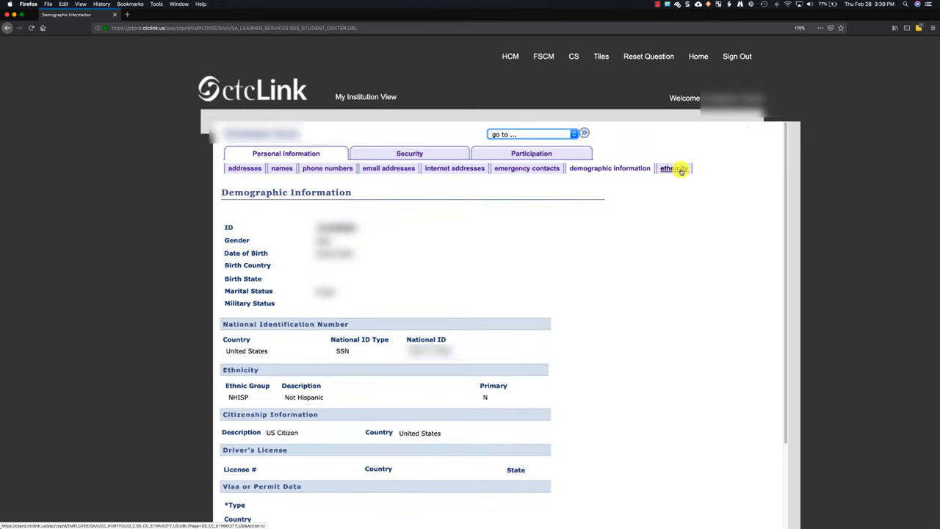
pyautogui.click(672, 167)
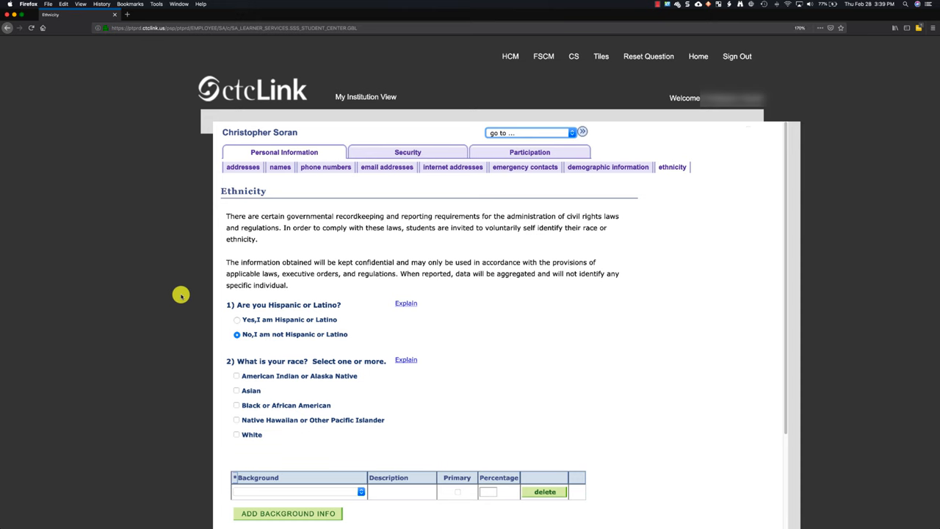
# - Check Asian under 'What is your race?' and confirm the information is correct
pyautogui.scroll(-3)
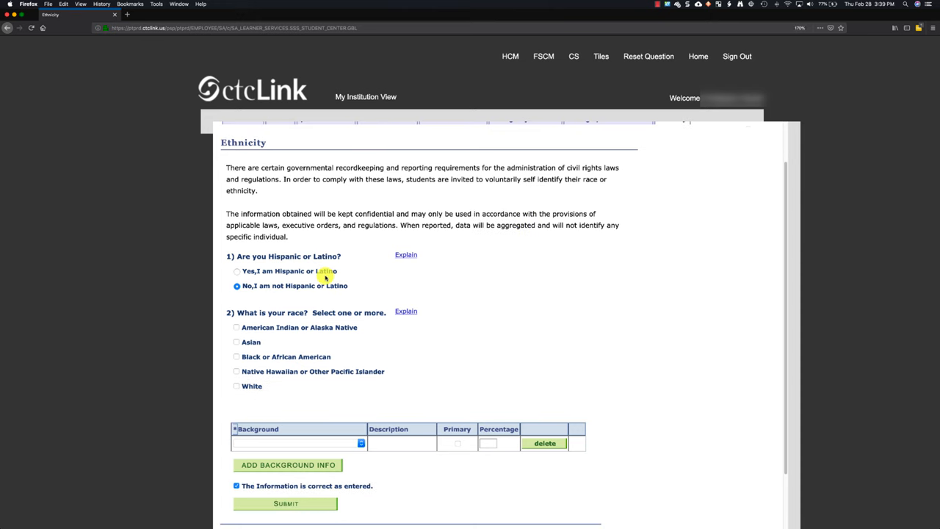
pyautogui.scroll(-3)
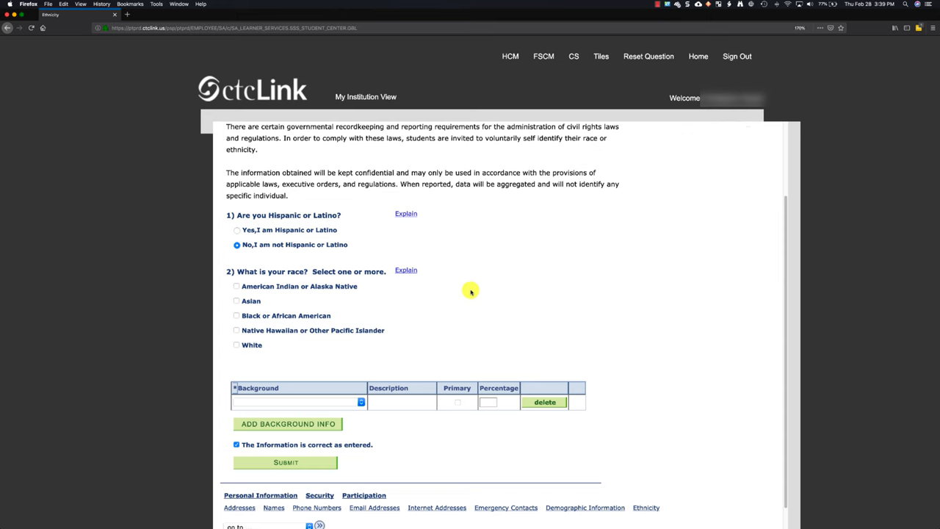
pyautogui.moveTo(458, 294)
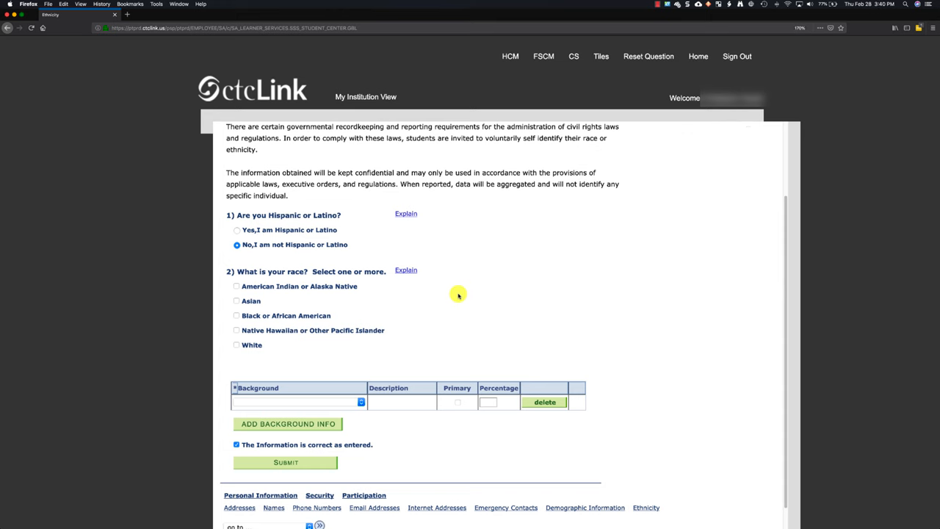
pyautogui.moveTo(276, 292)
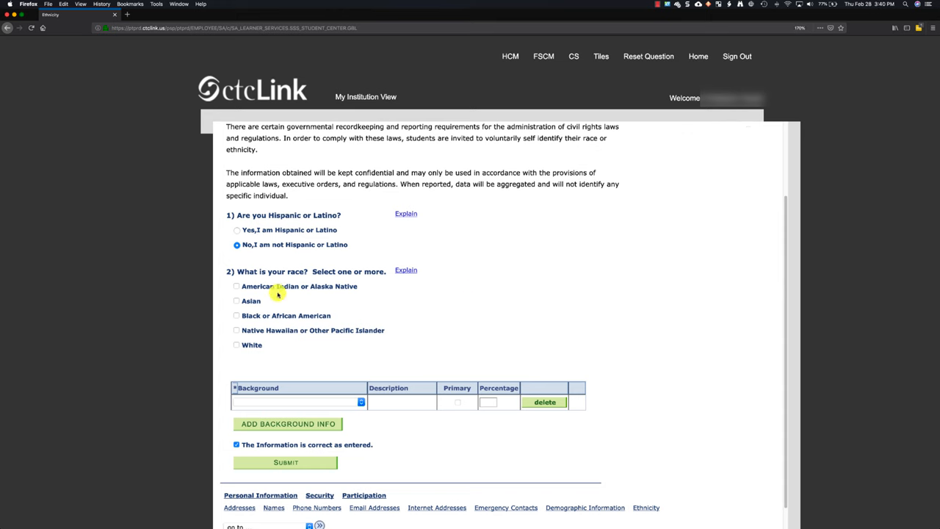
pyautogui.click(236, 299)
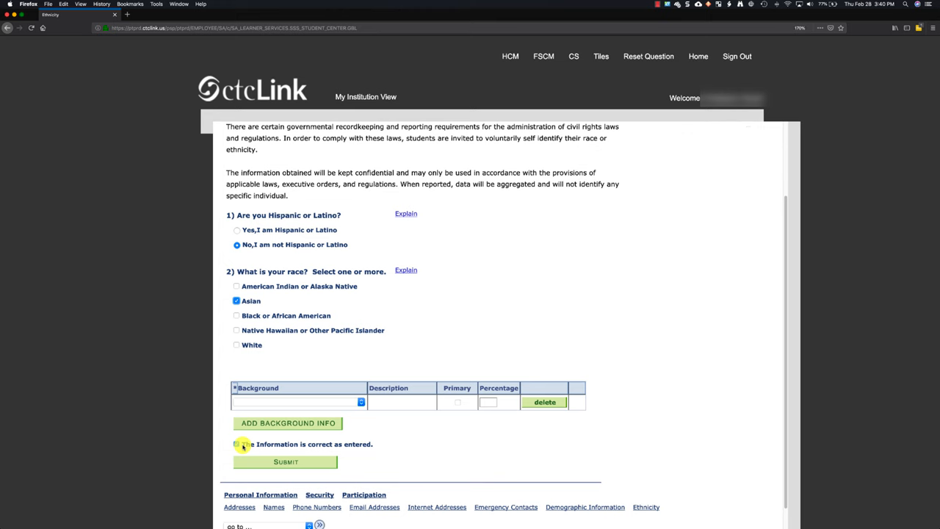
pyautogui.click(236, 443)
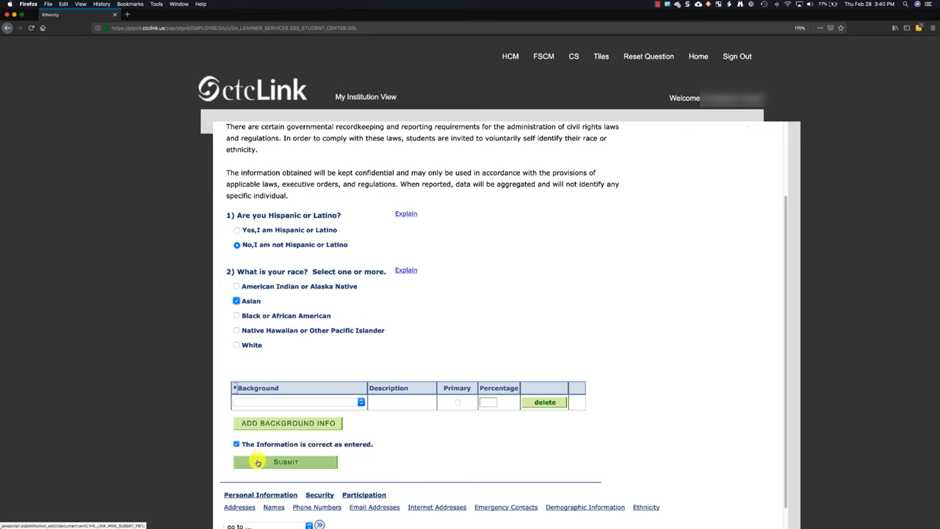
pyautogui.moveTo(218, 385)
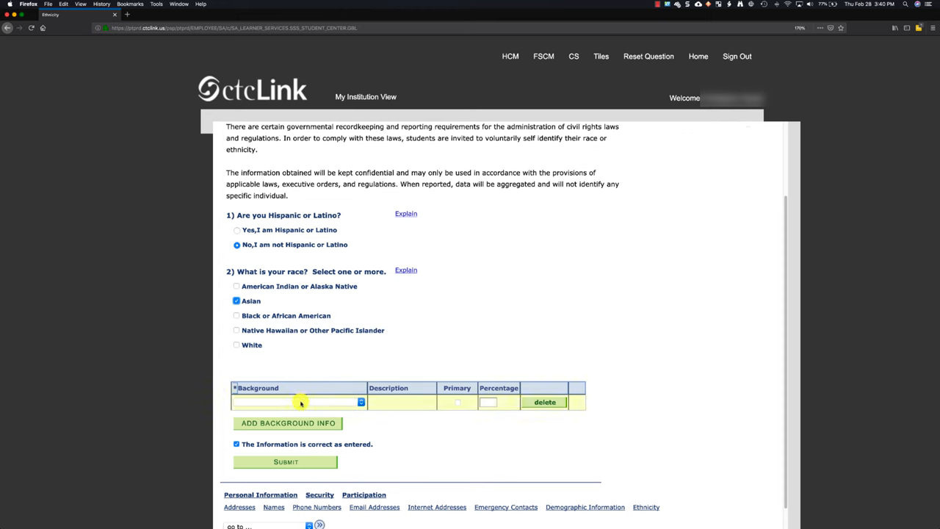
# - Add a Vietnamese background marked Primary and check Black or African American as a race
pyautogui.click(360, 402)
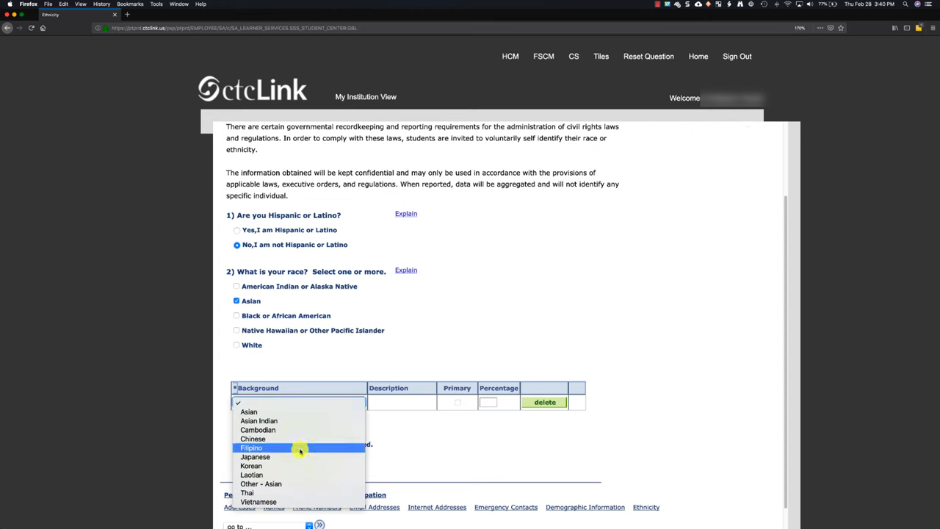
pyautogui.moveTo(294, 502)
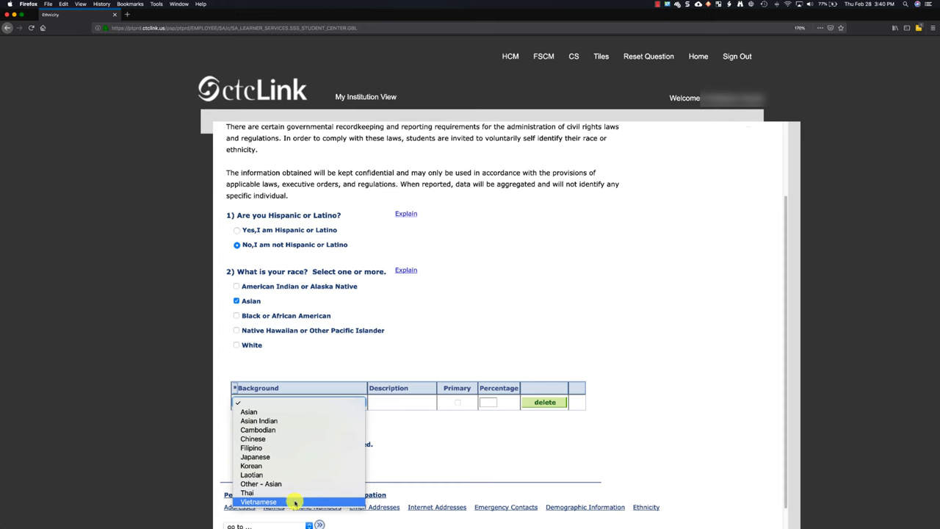
pyautogui.click(259, 503)
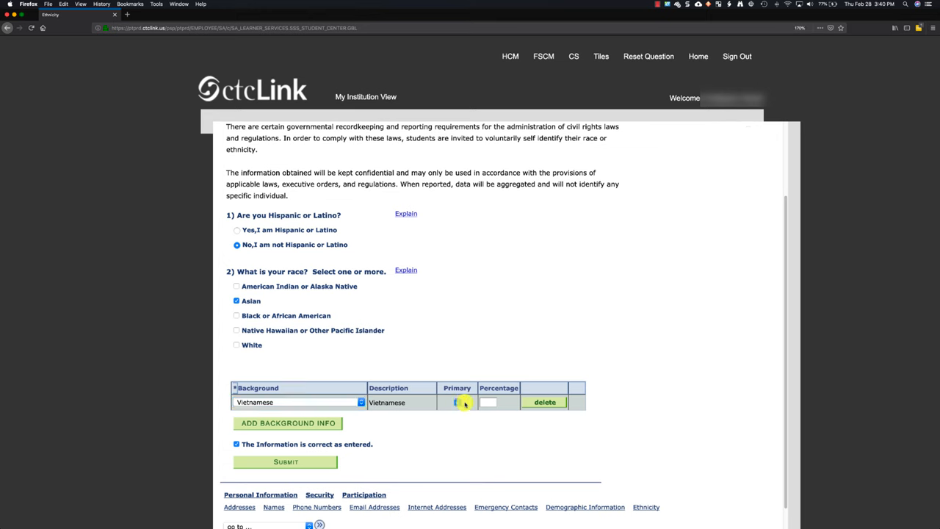
pyautogui.click(458, 402)
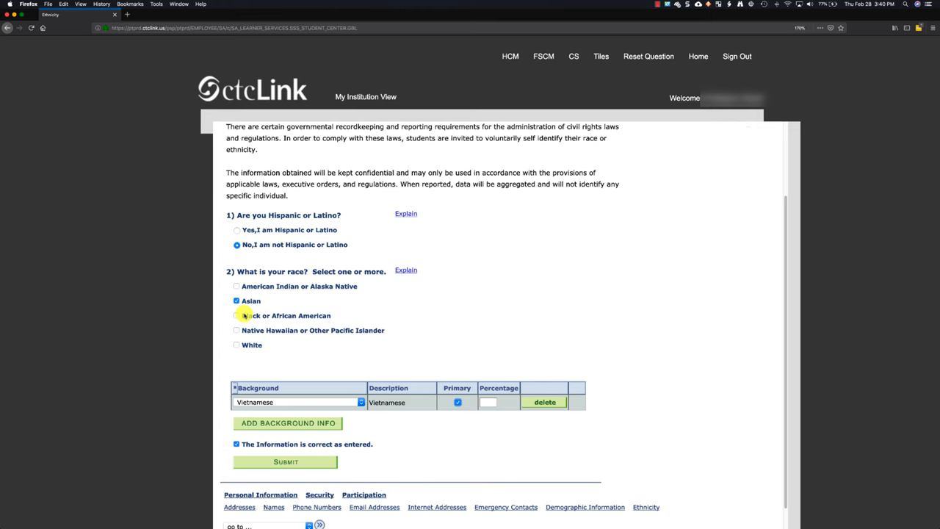
pyautogui.click(236, 315)
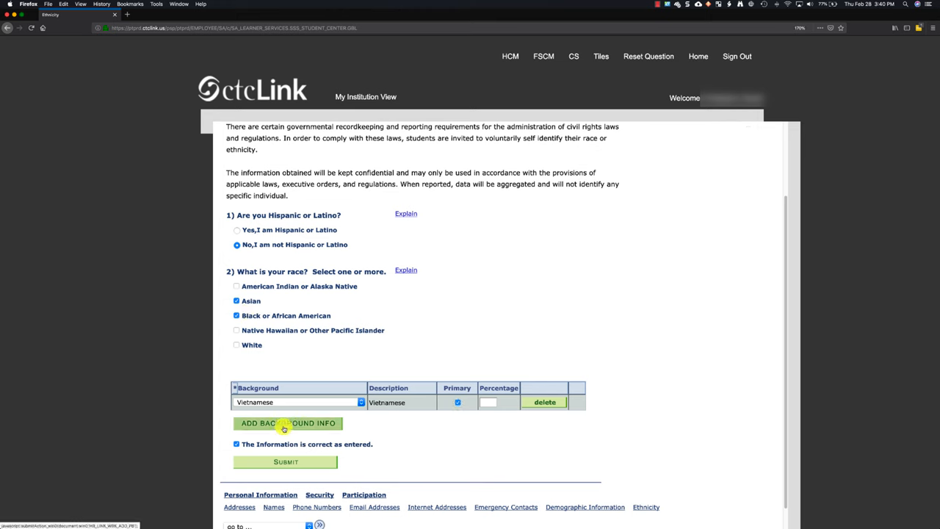
# - Add an African American background row at 40 percent and submit the ethnicity information
pyautogui.click(288, 423)
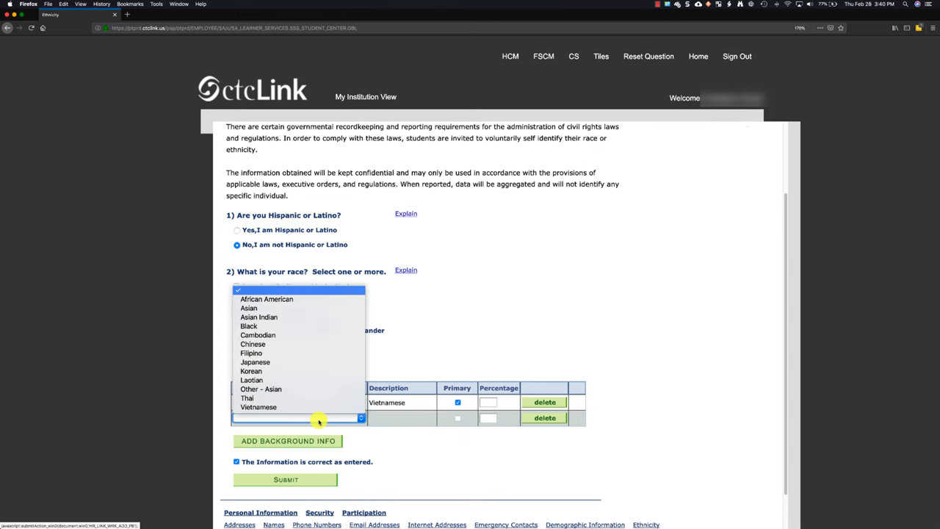
pyautogui.moveTo(324, 302)
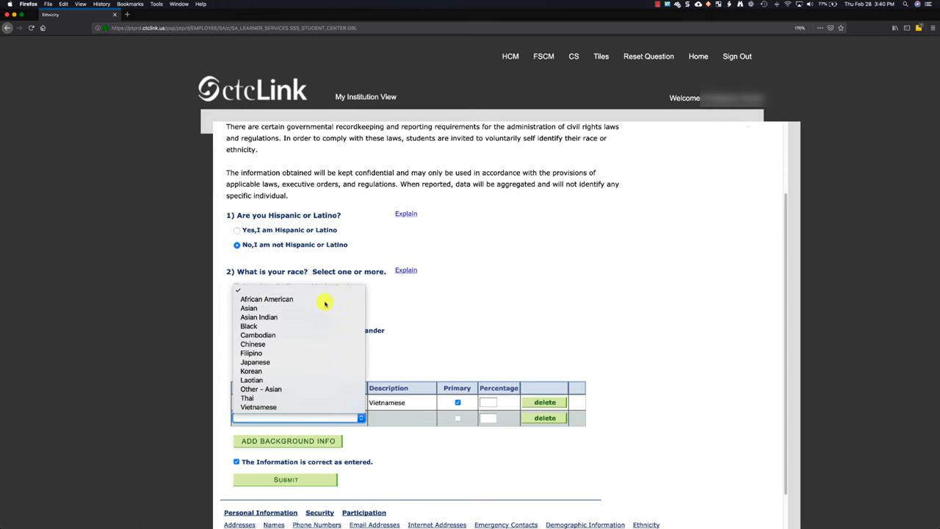
pyautogui.click(267, 300)
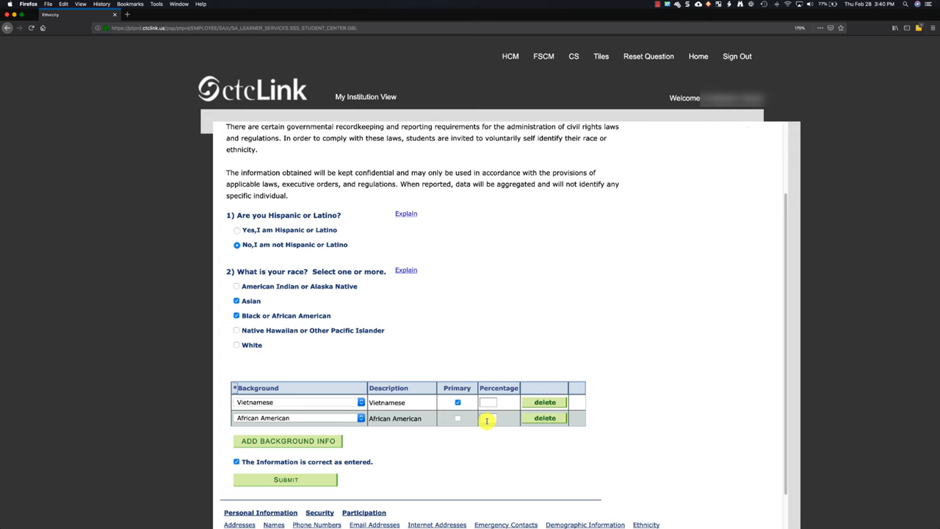
pyautogui.write('40')
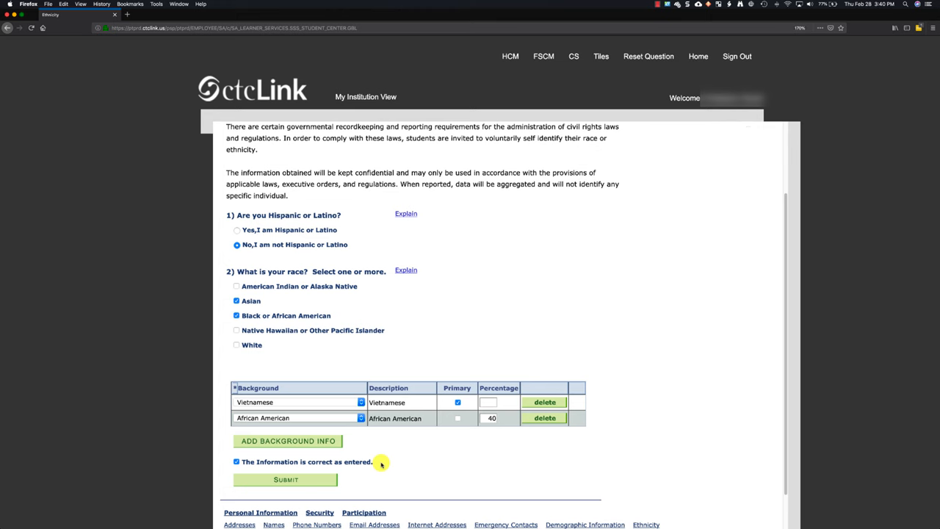
pyautogui.moveTo(415, 437)
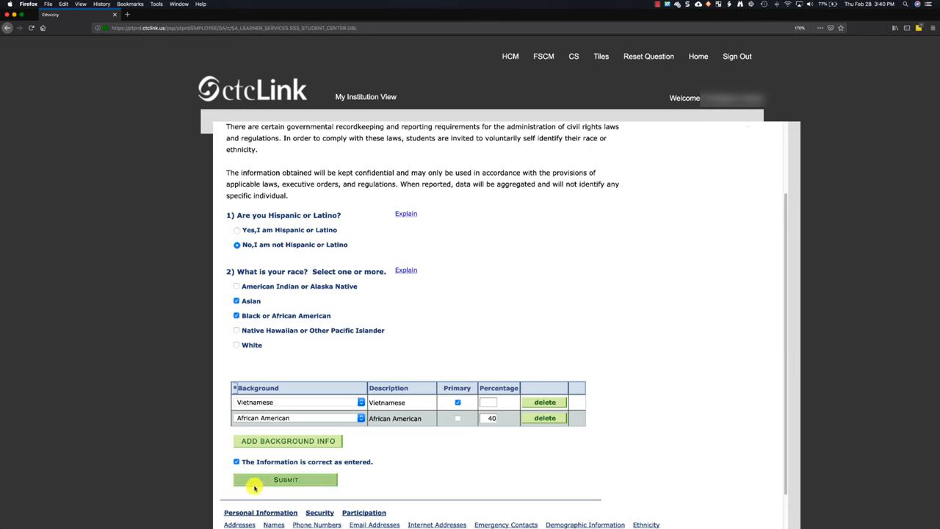
pyautogui.click(285, 479)
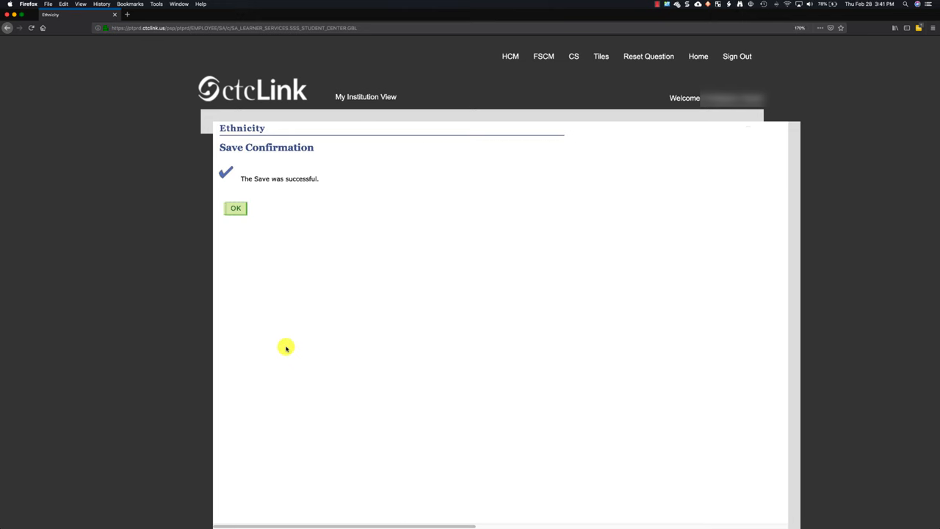